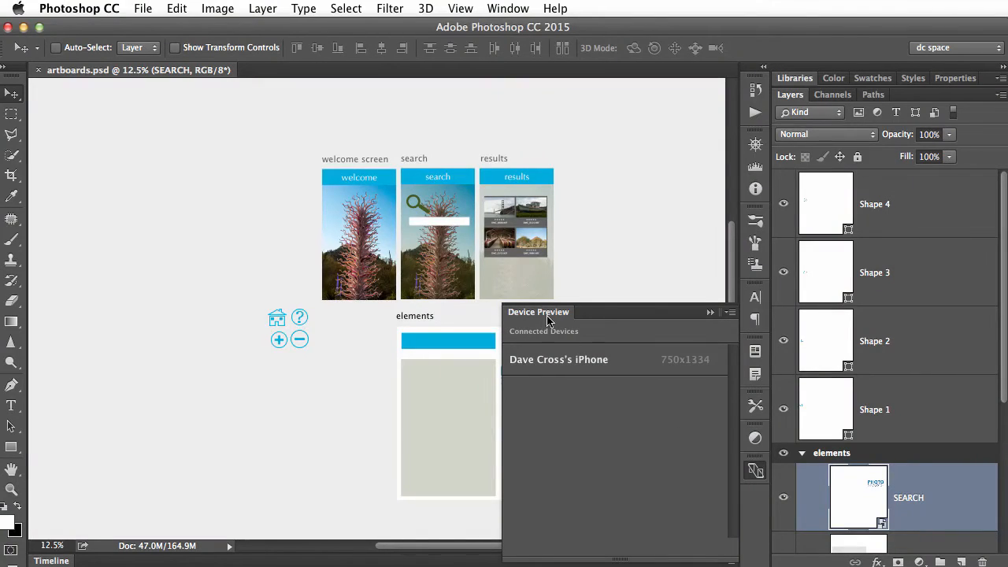
pyautogui.moveTo(583, 365)
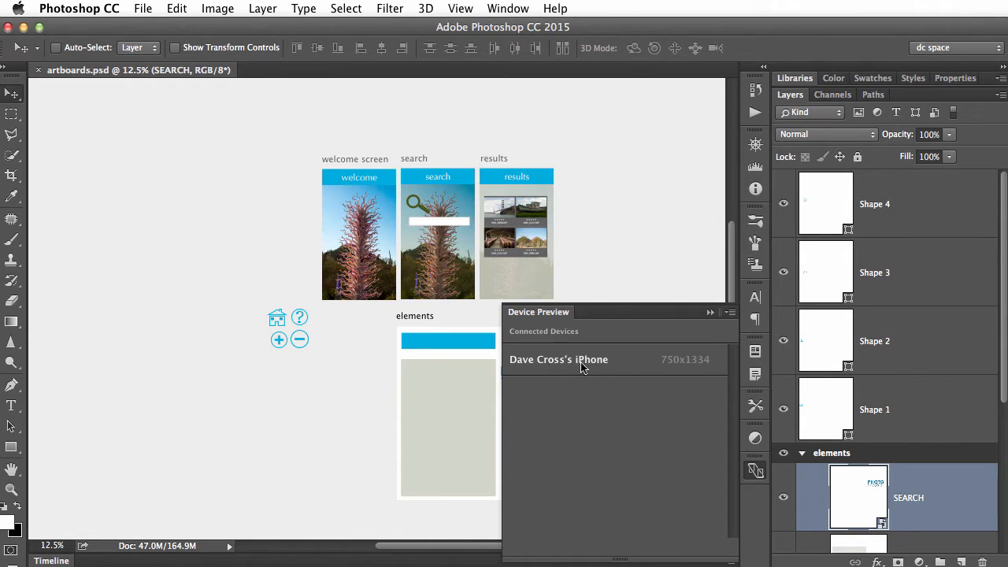
pyautogui.moveTo(595, 371)
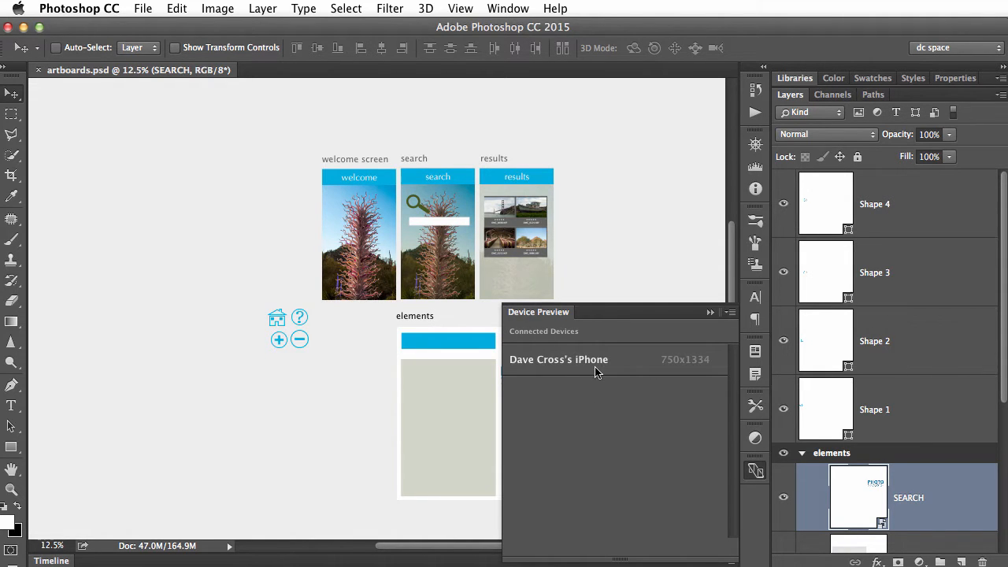
pyautogui.moveTo(721, 321)
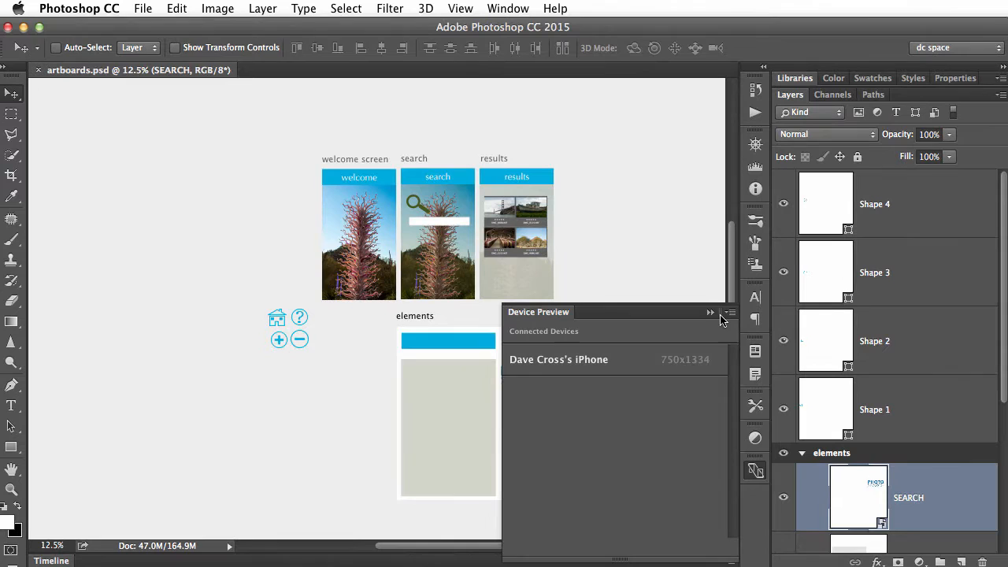